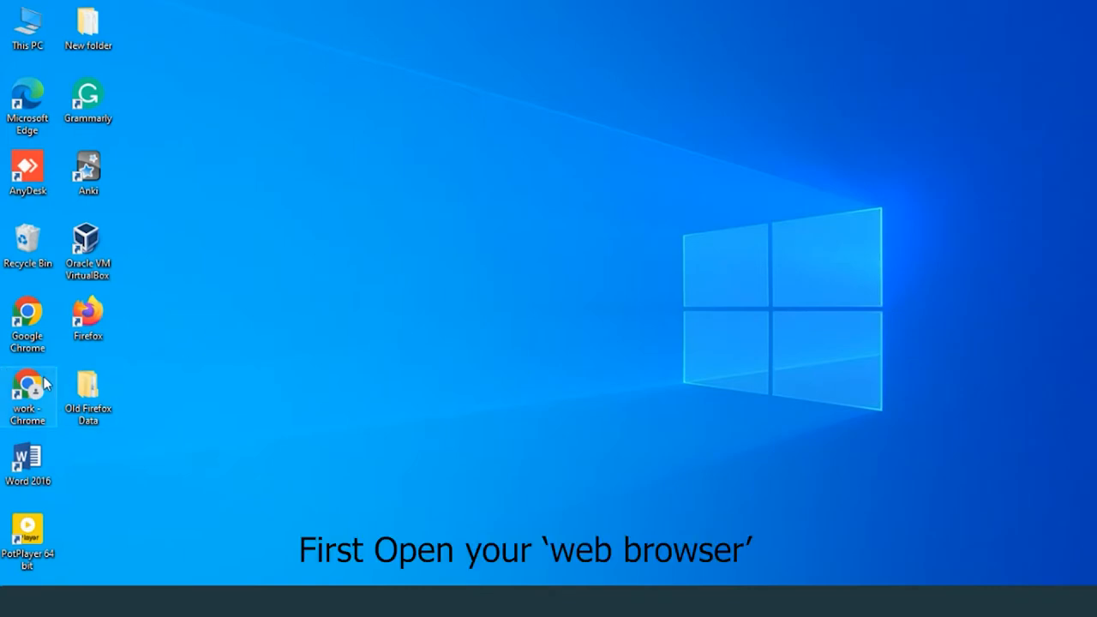
- Launch Google Chrome and go to the router address 192.168.1.1
double_click(28, 391)
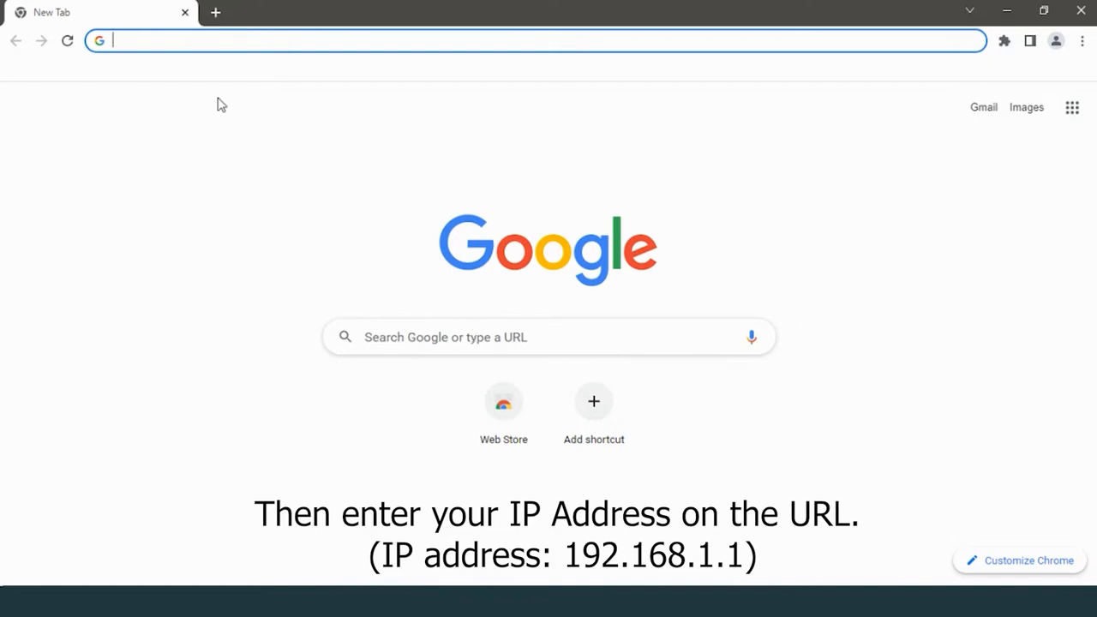
mouse_move(211, 41)
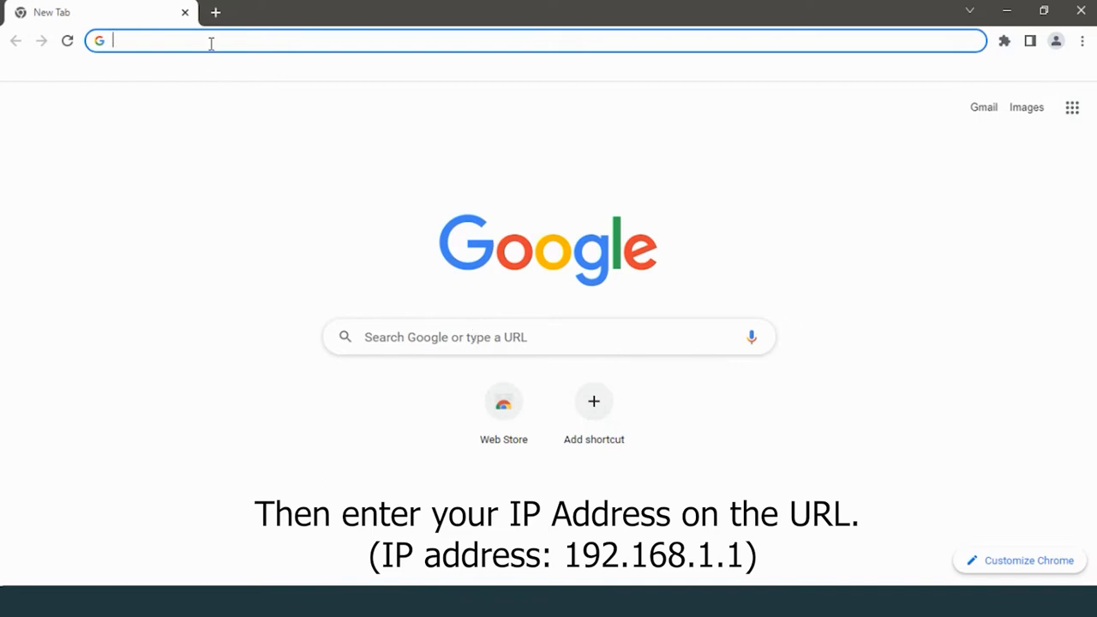
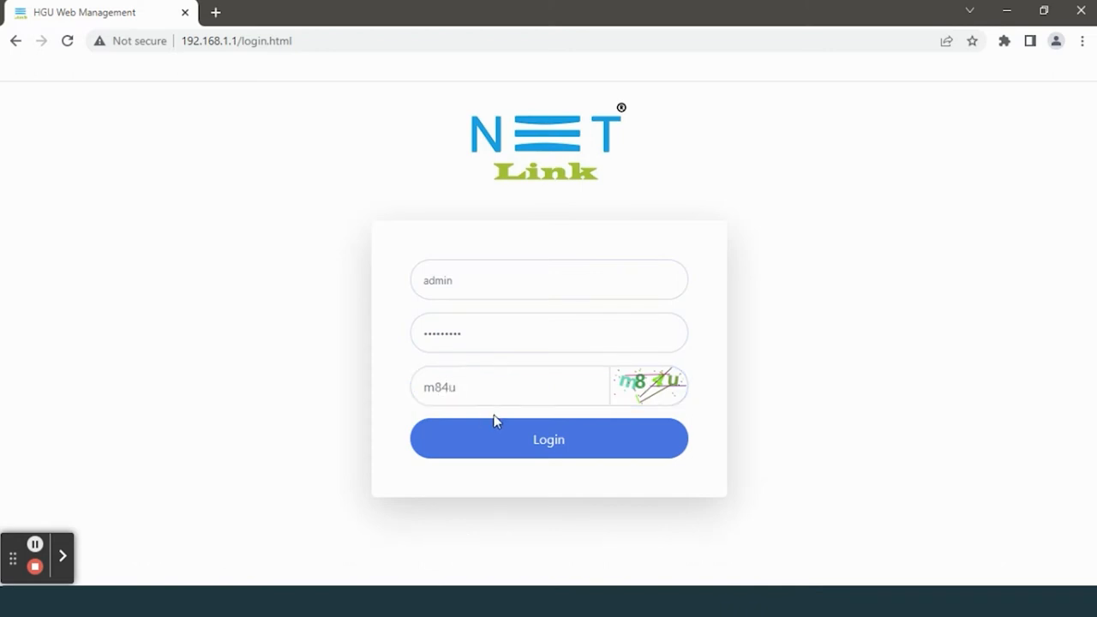
click(549, 439)
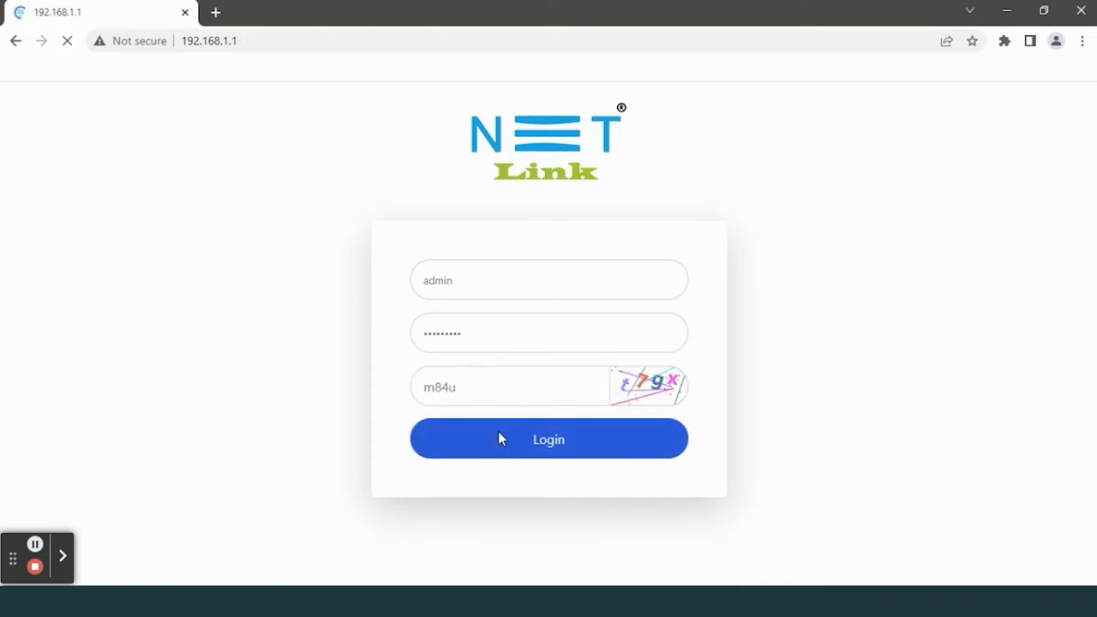
- Expand the Network section in the sidebar and open the WAN settings page
click(547, 438)
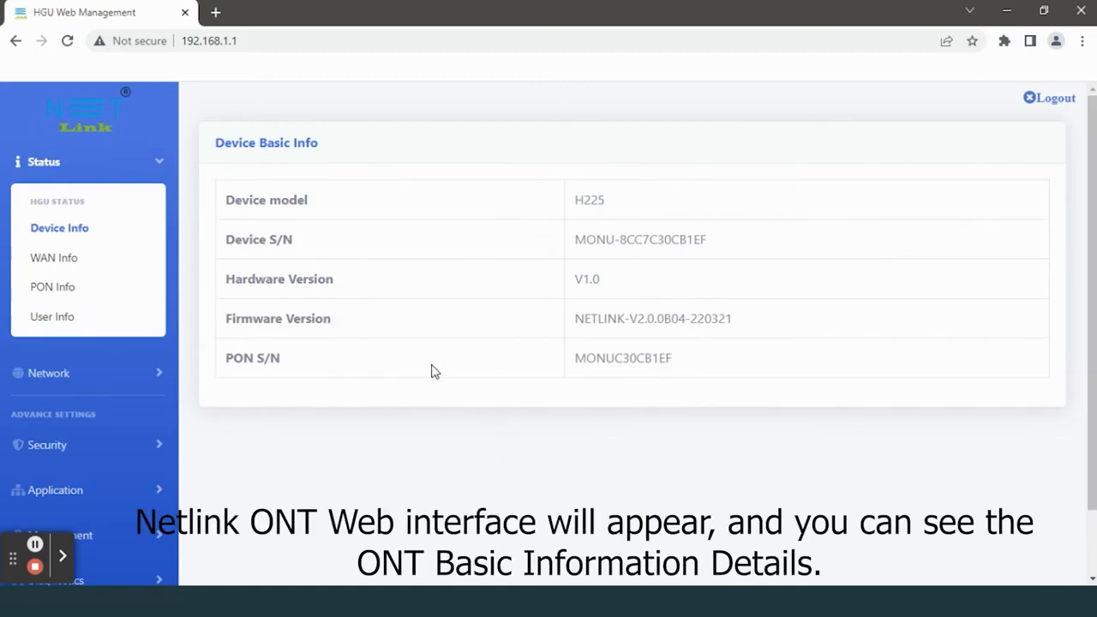
mouse_move(140, 392)
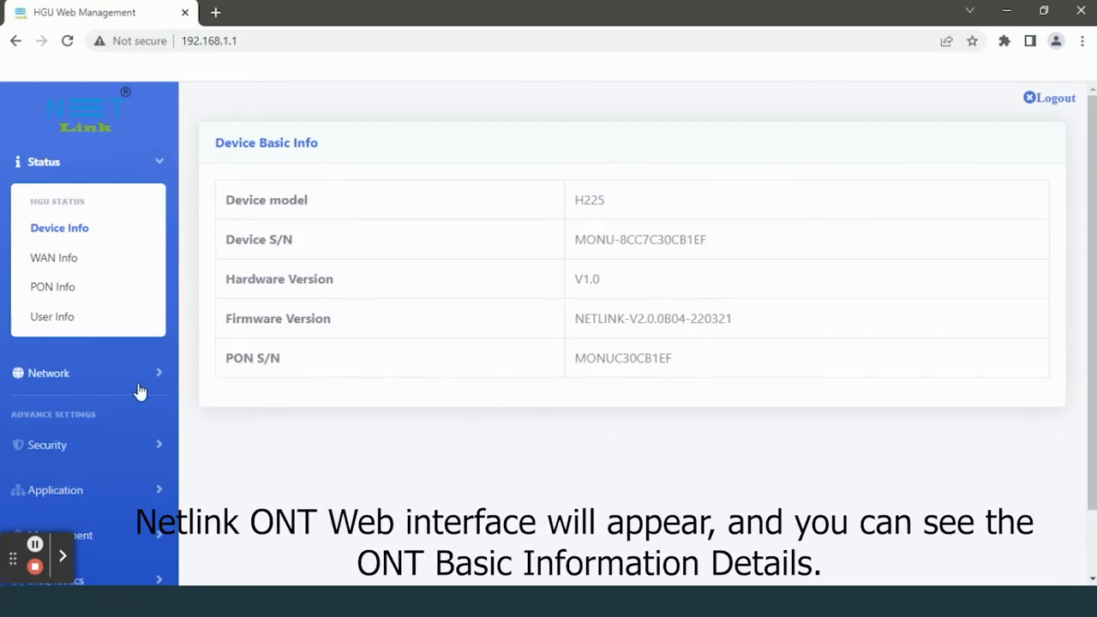
mouse_move(337, 293)
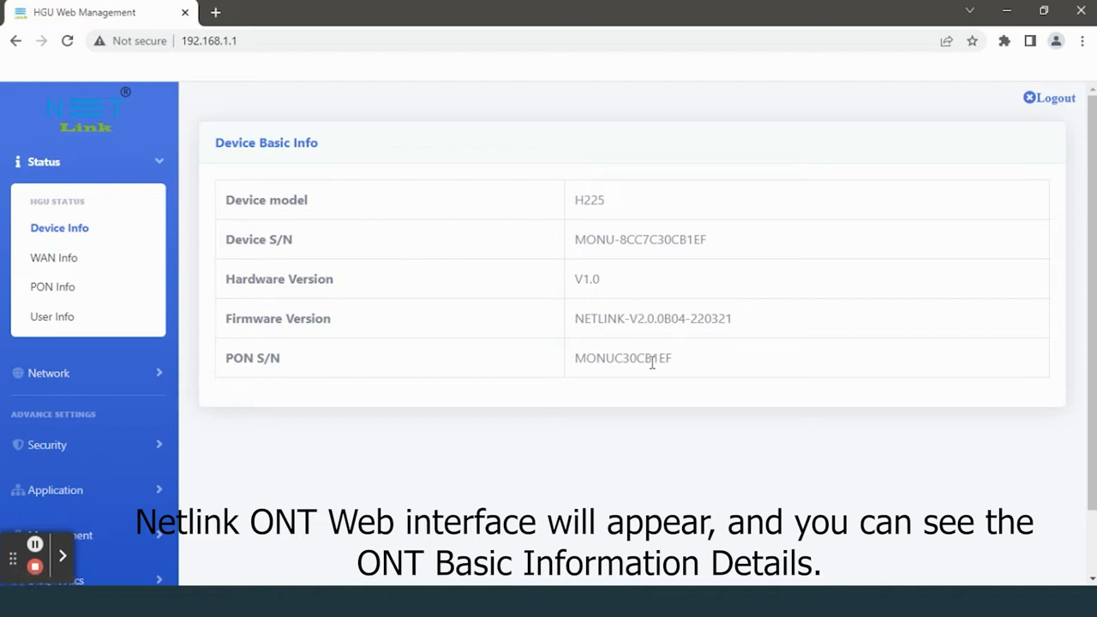
mouse_move(309, 289)
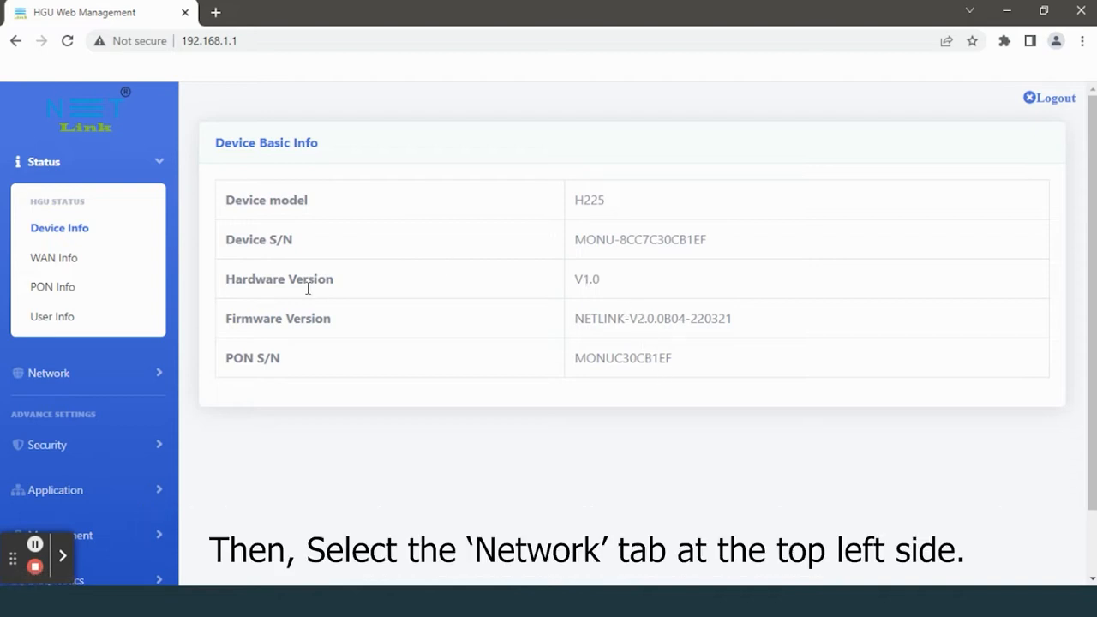
click(49, 372)
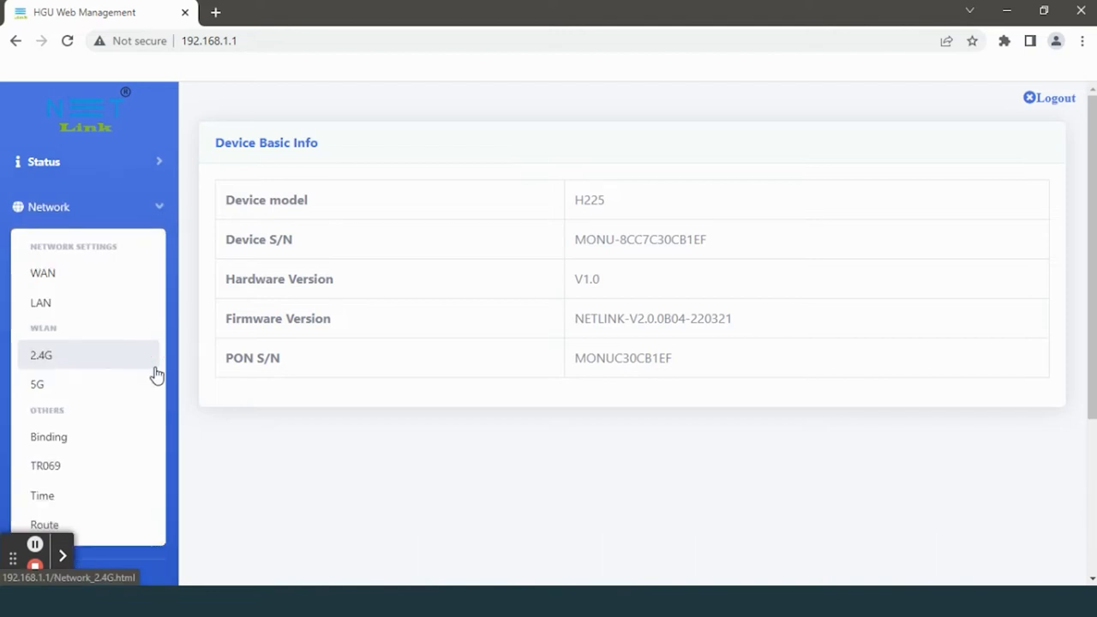
click(42, 272)
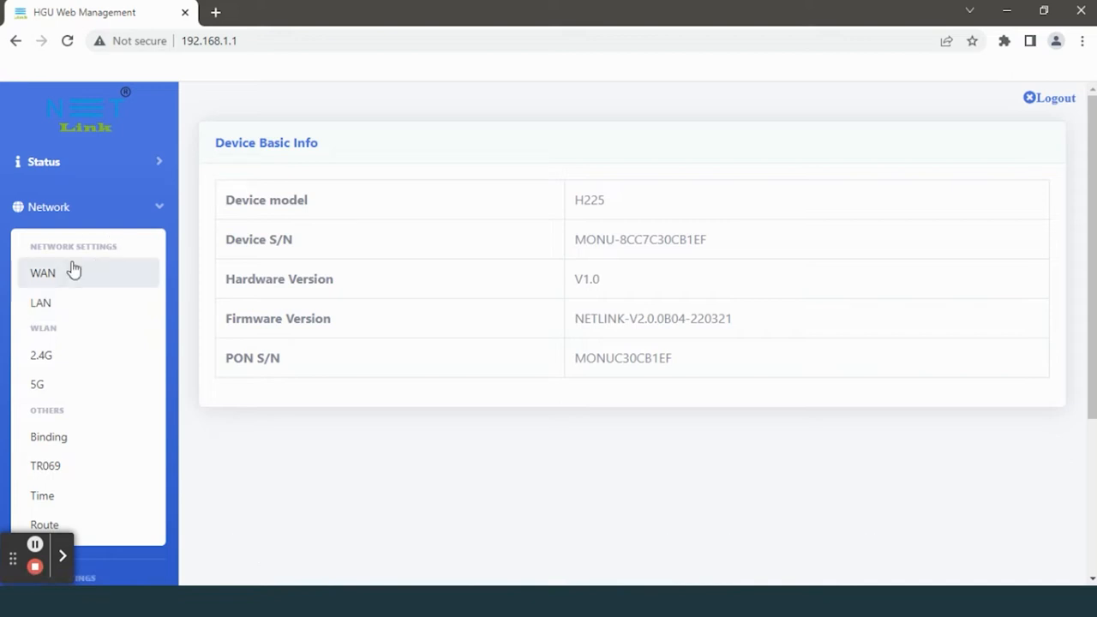
click(43, 273)
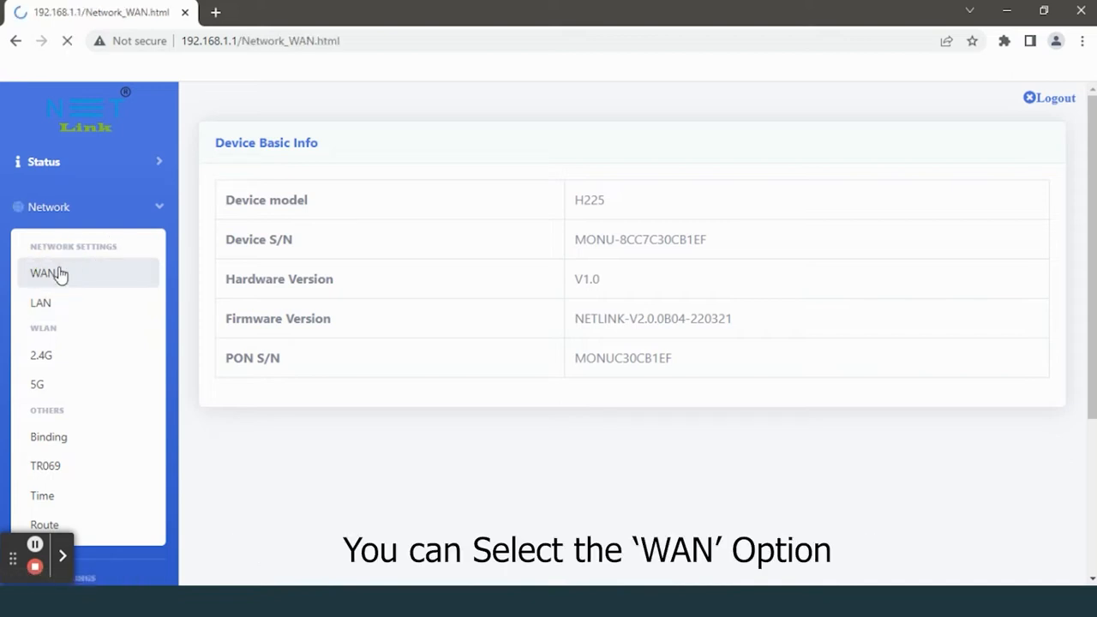
- Add a new WAN connection using Route mode, IPv4 only, static IP and NAT3
click(45, 272)
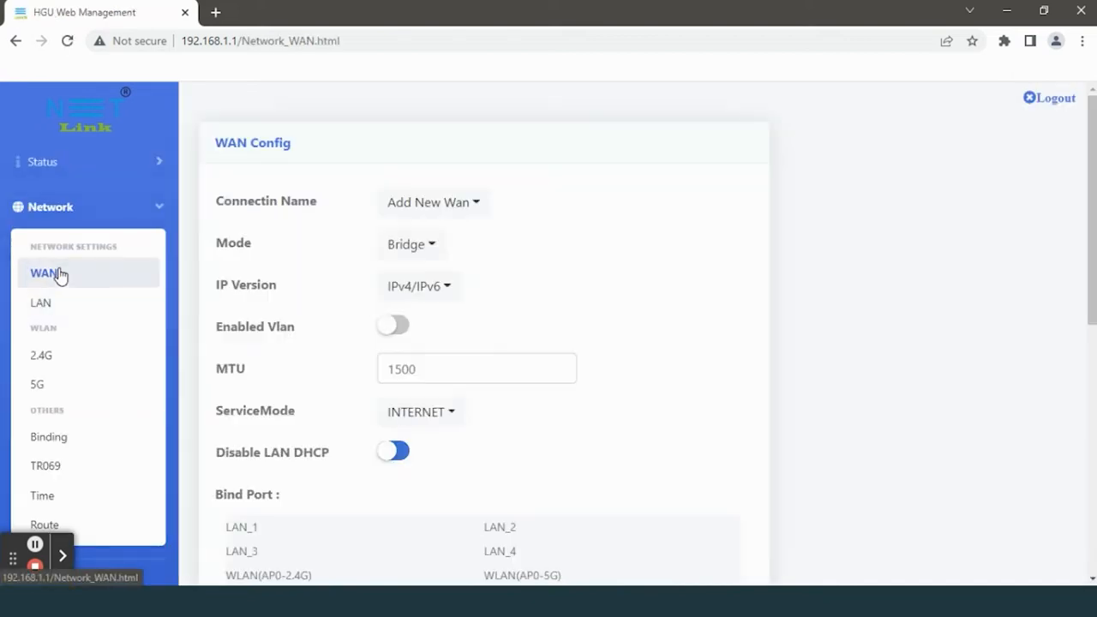
click(393, 450)
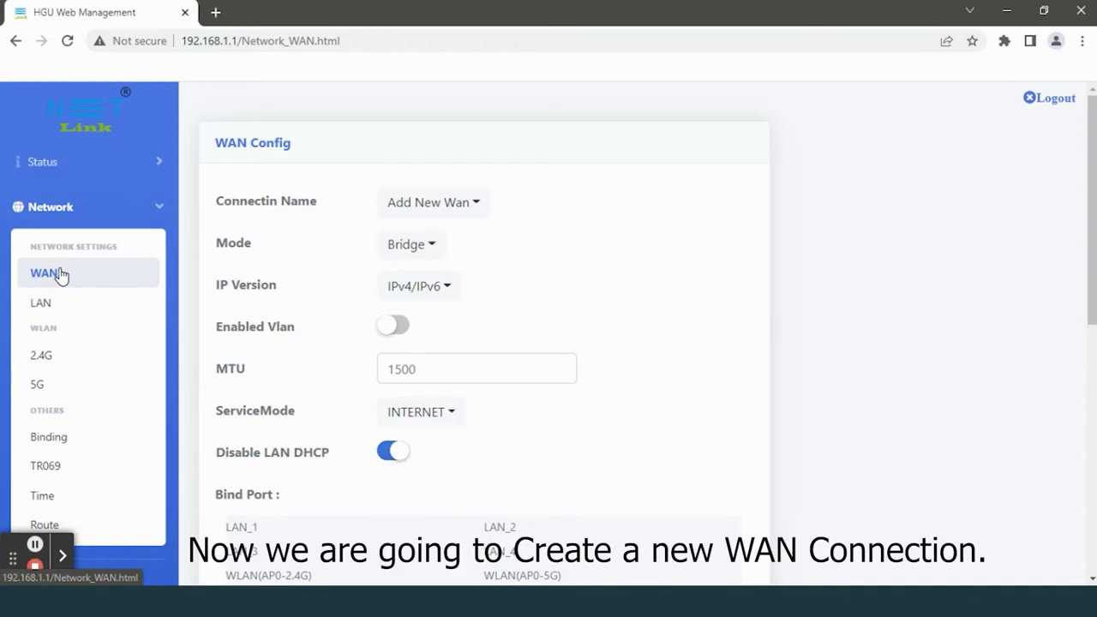
mouse_move(67, 275)
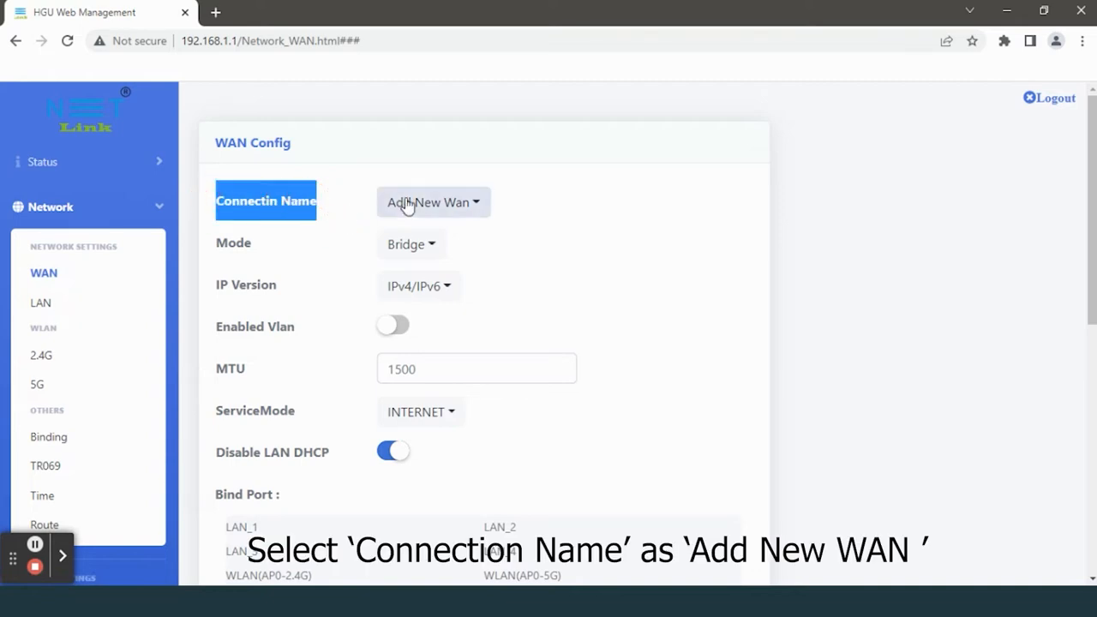
click(433, 203)
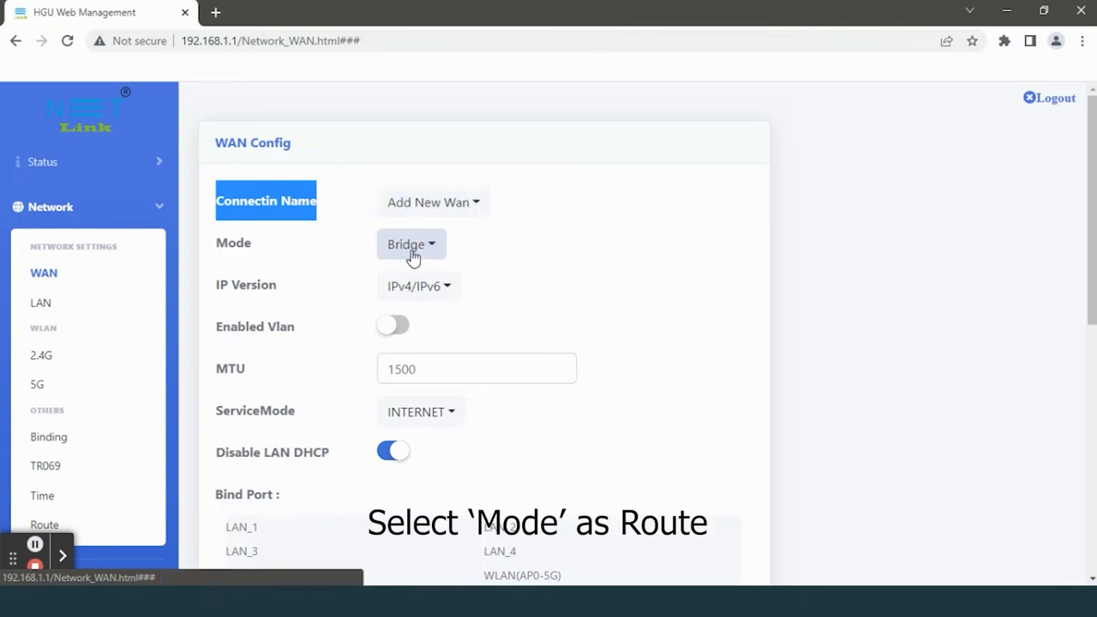
click(411, 244)
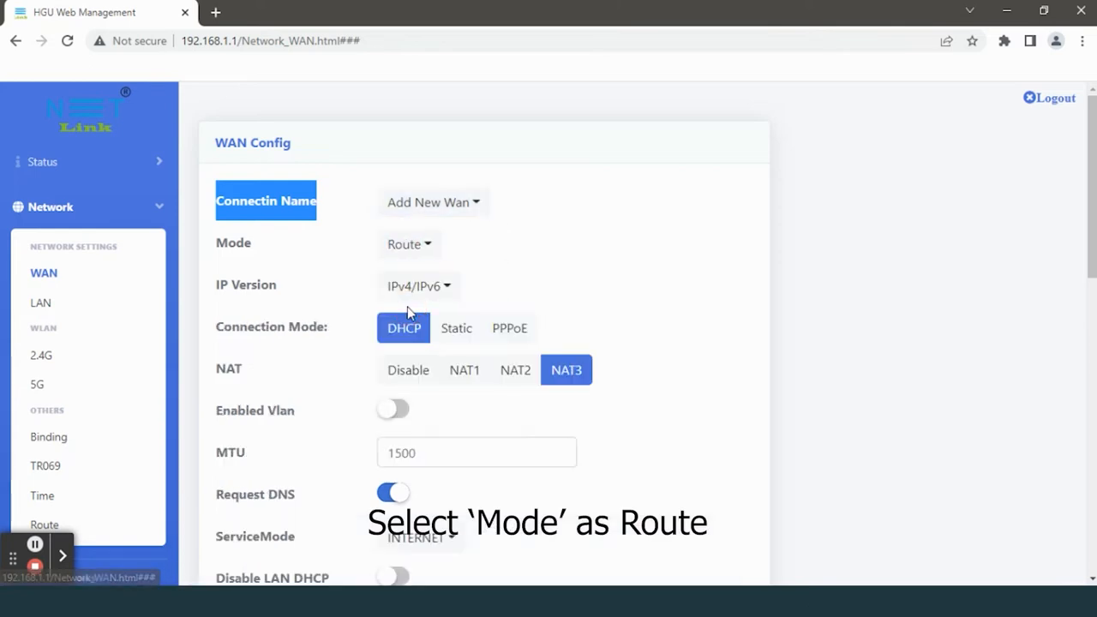
click(420, 285)
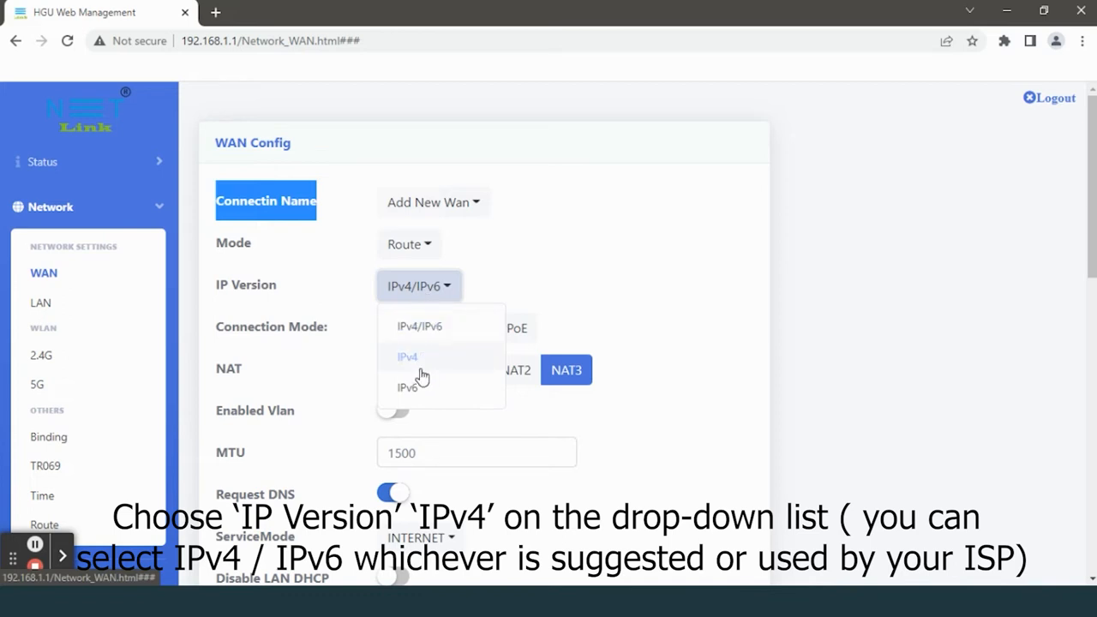
click(407, 357)
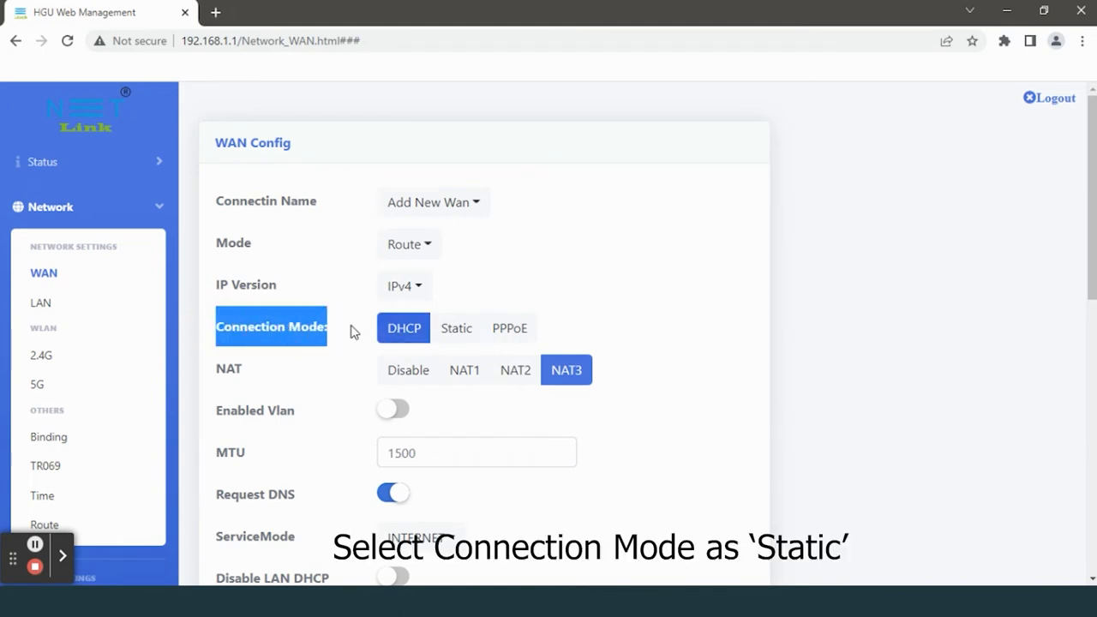
click(456, 328)
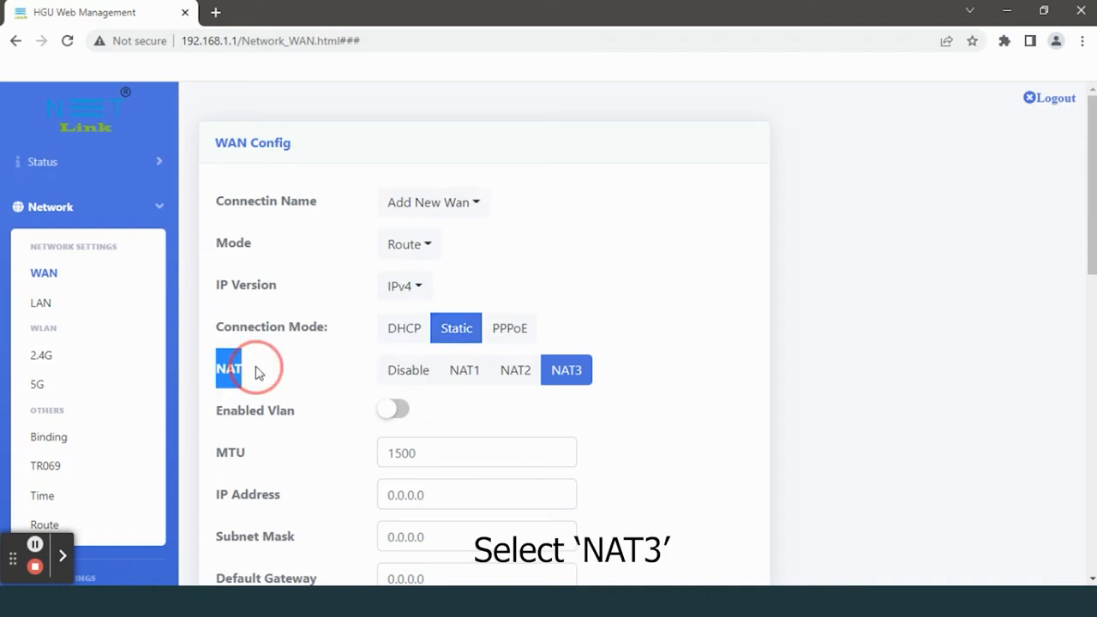
click(566, 370)
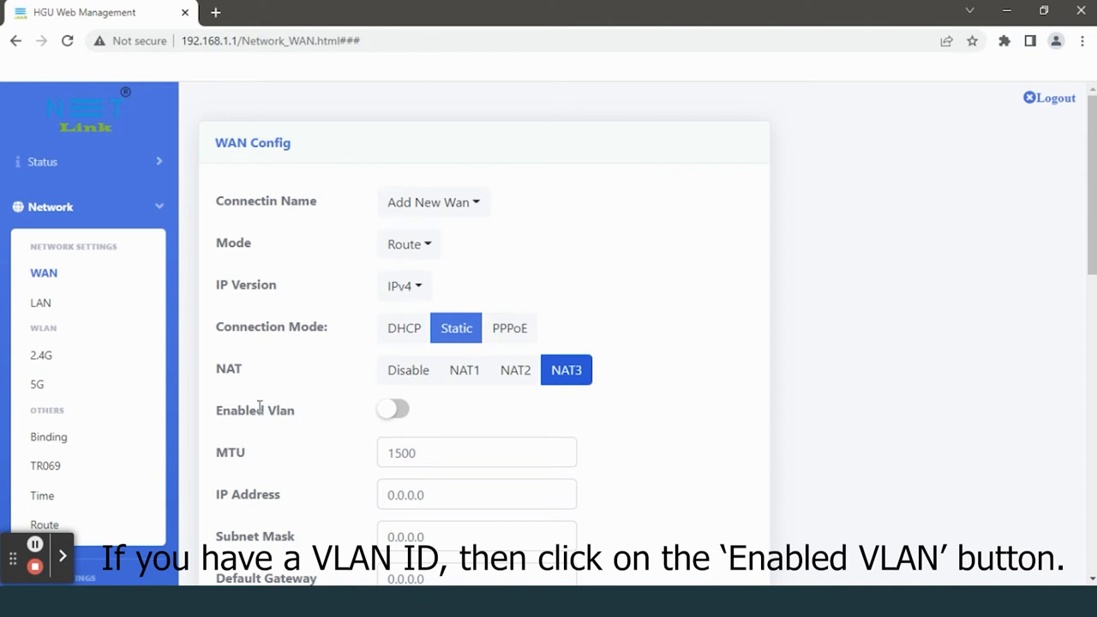
- Enable VLAN, replace the default VLAN ID, and fill IP, mask and gateway
click(392, 409)
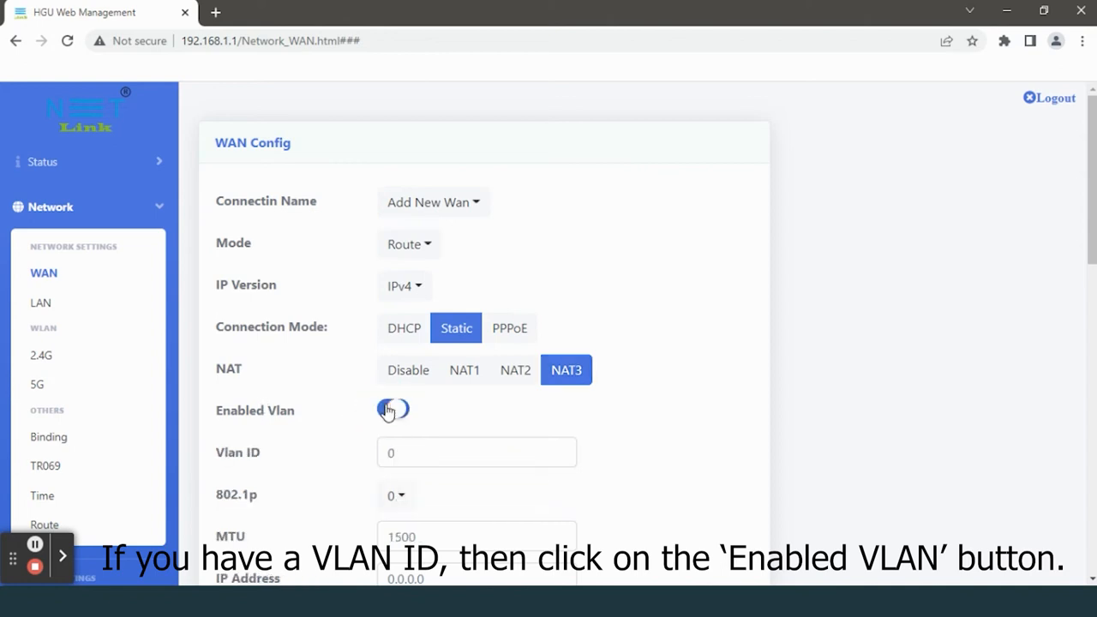
click(393, 409)
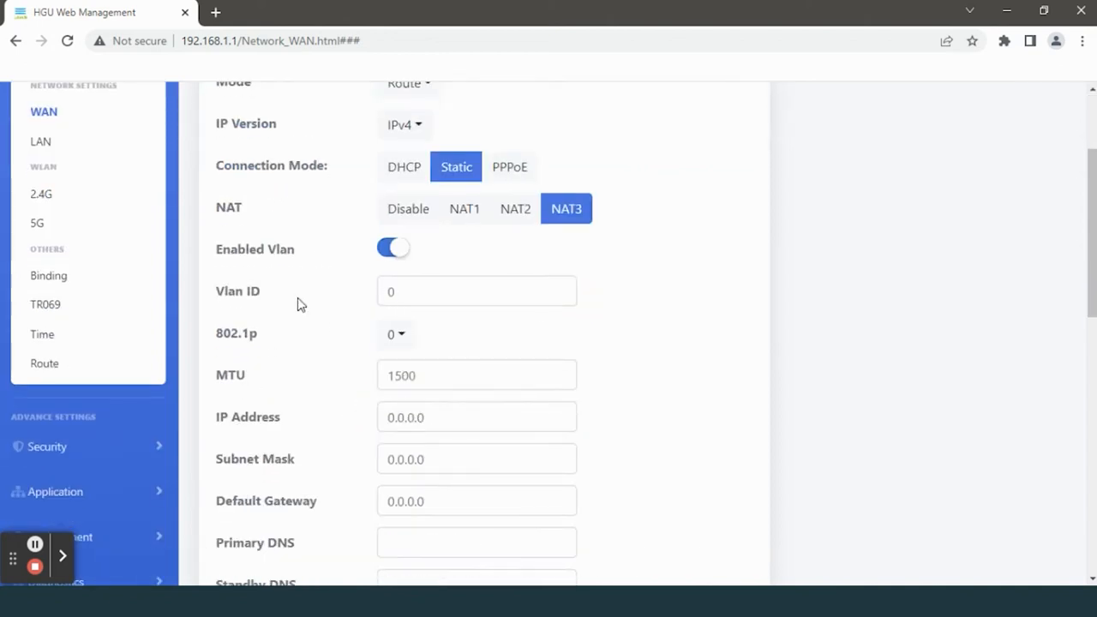
mouse_move(324, 301)
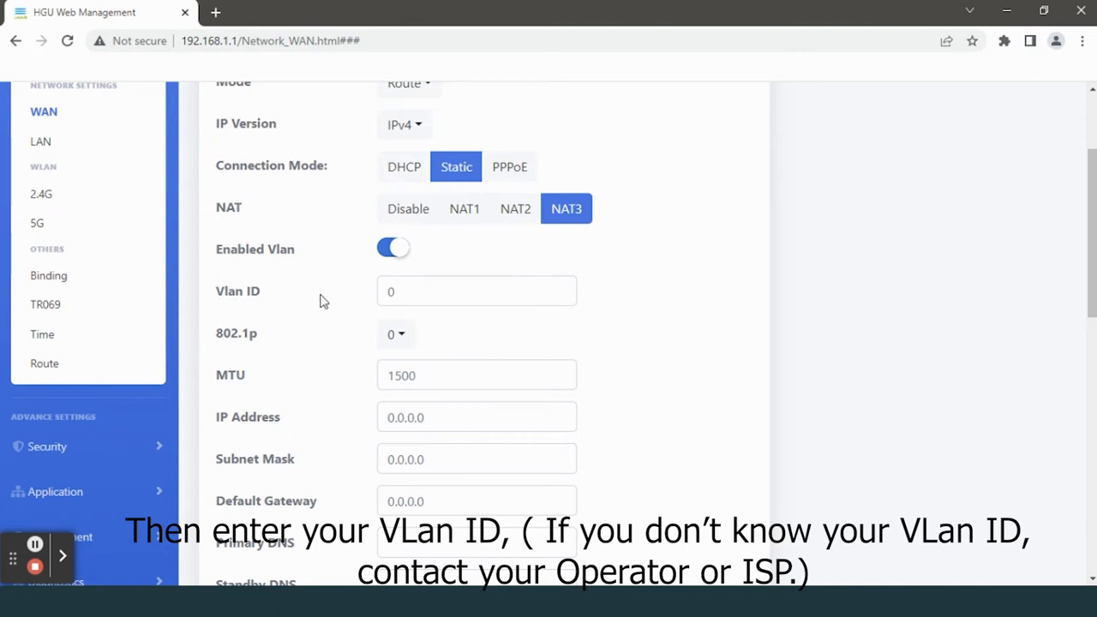
click(477, 292)
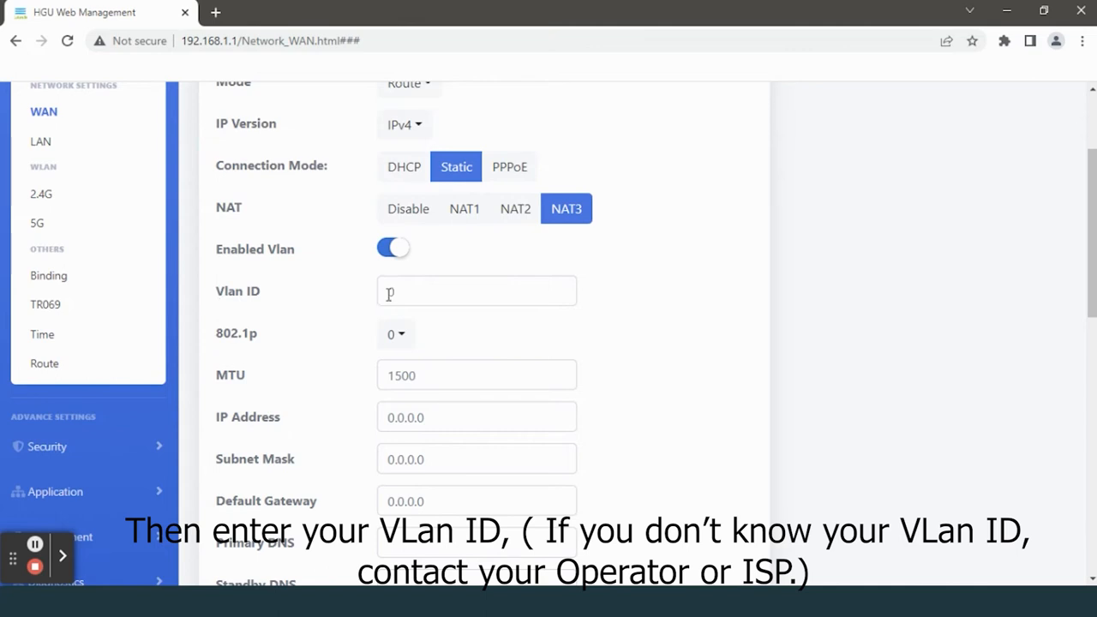
click(476, 291)
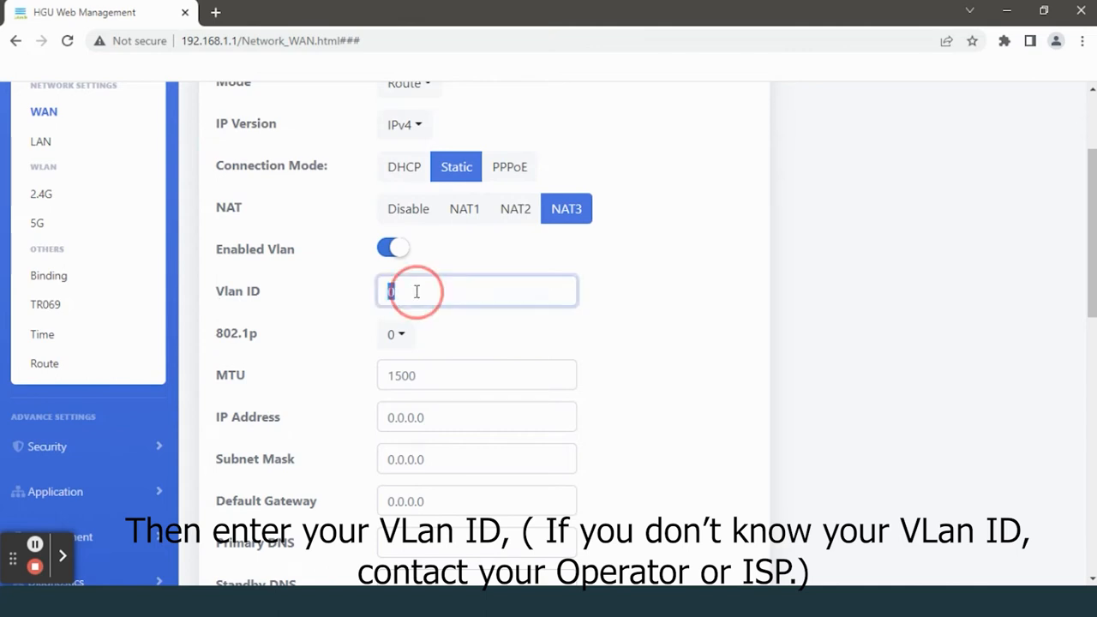
click(399, 292)
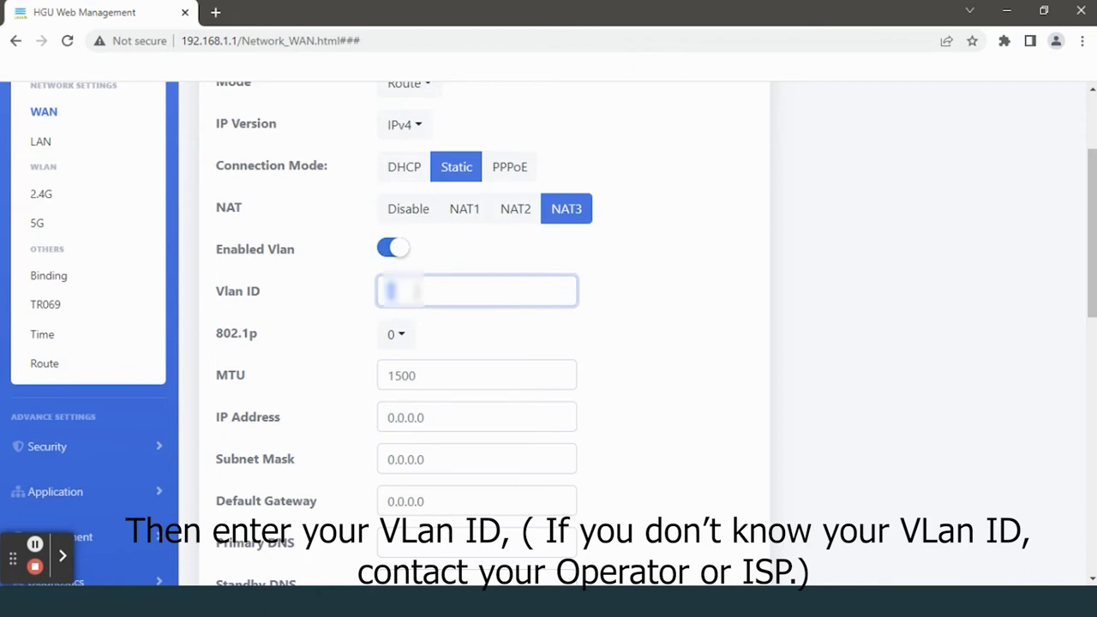
scroll(down, 3)
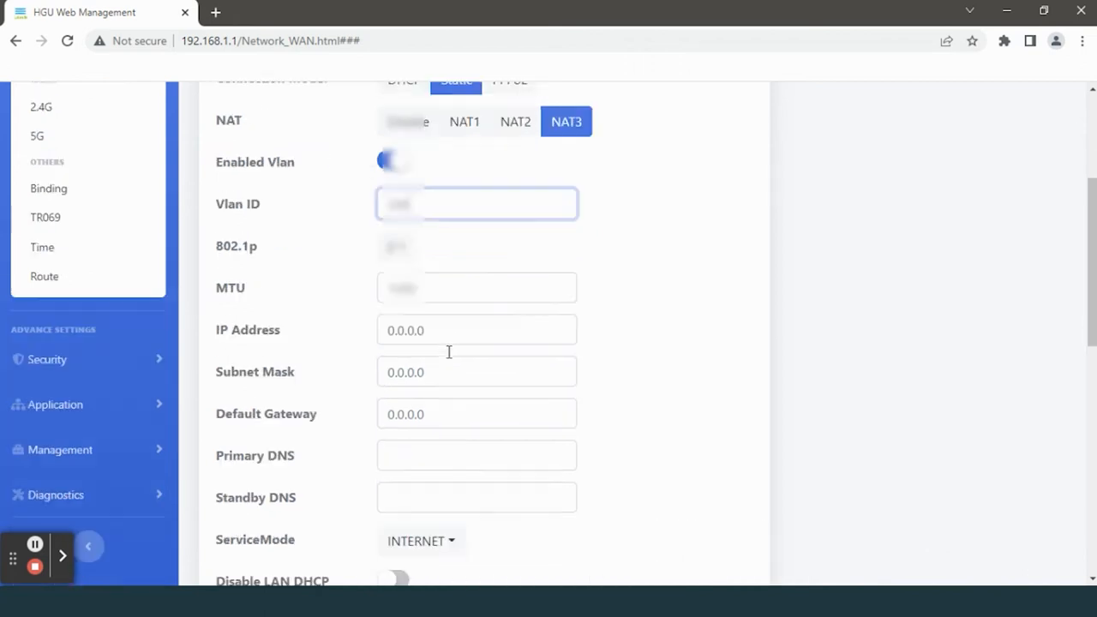
scroll(down, 3)
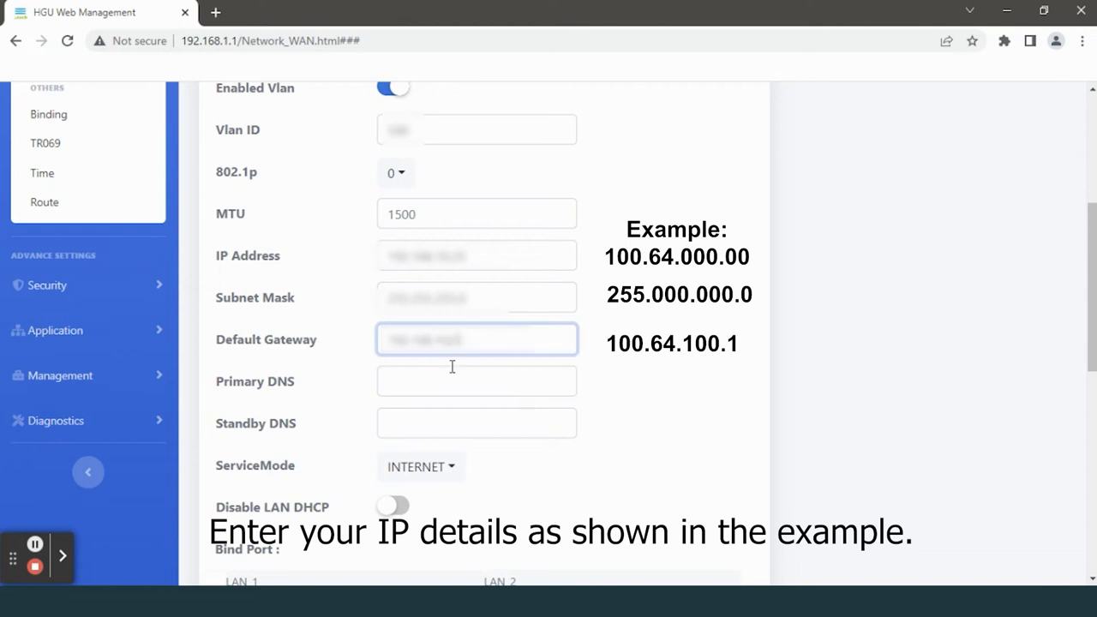
- Enter MTU 1500, primary DNS 8.8.8.8 and standby DNS 8.8.4.4, keeping INTERNET mode
scroll(down, 3)
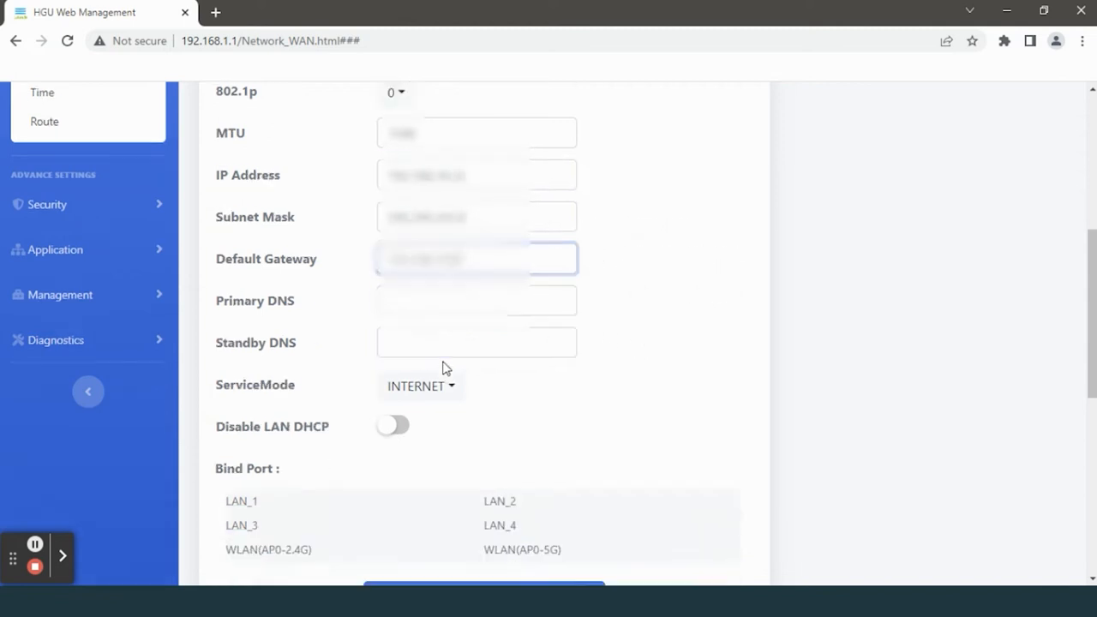
text(1500)
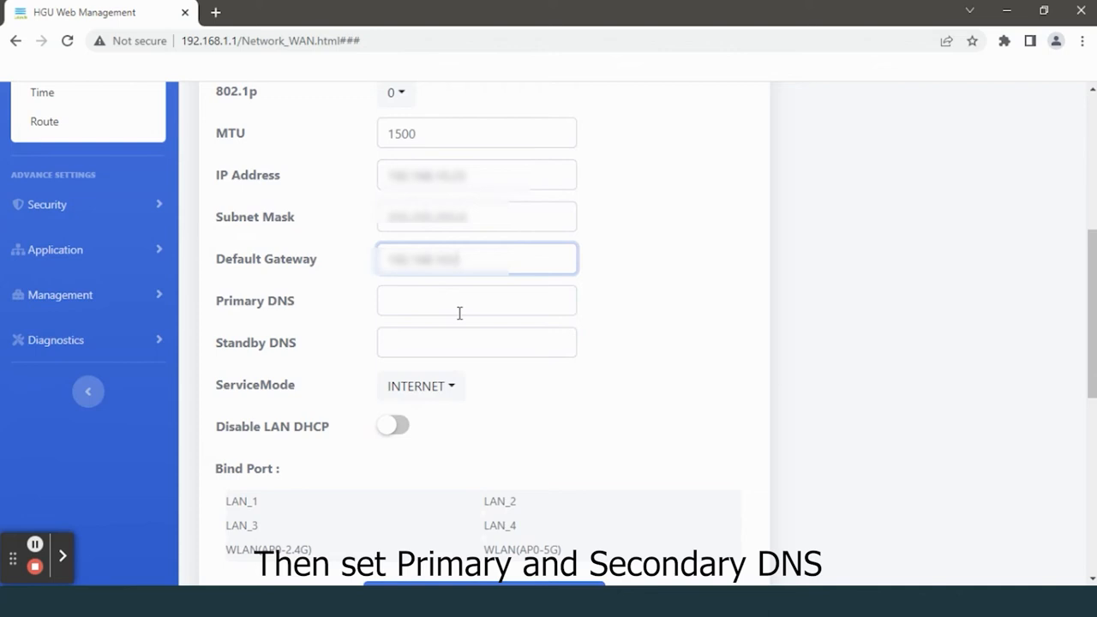
text(8.8.8)
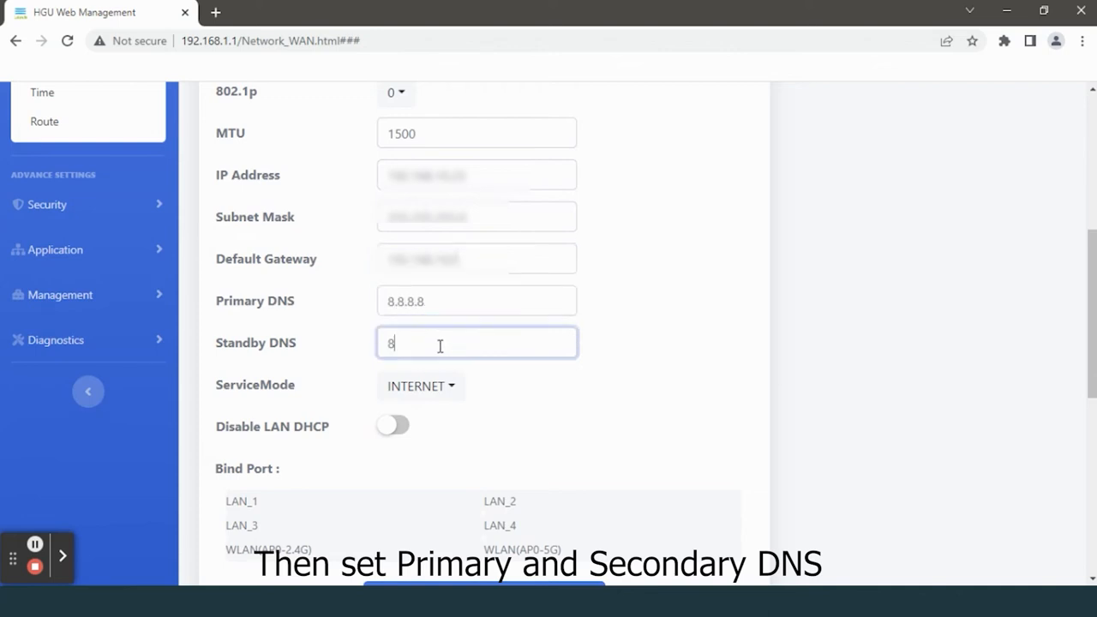
text(.8.4.4)
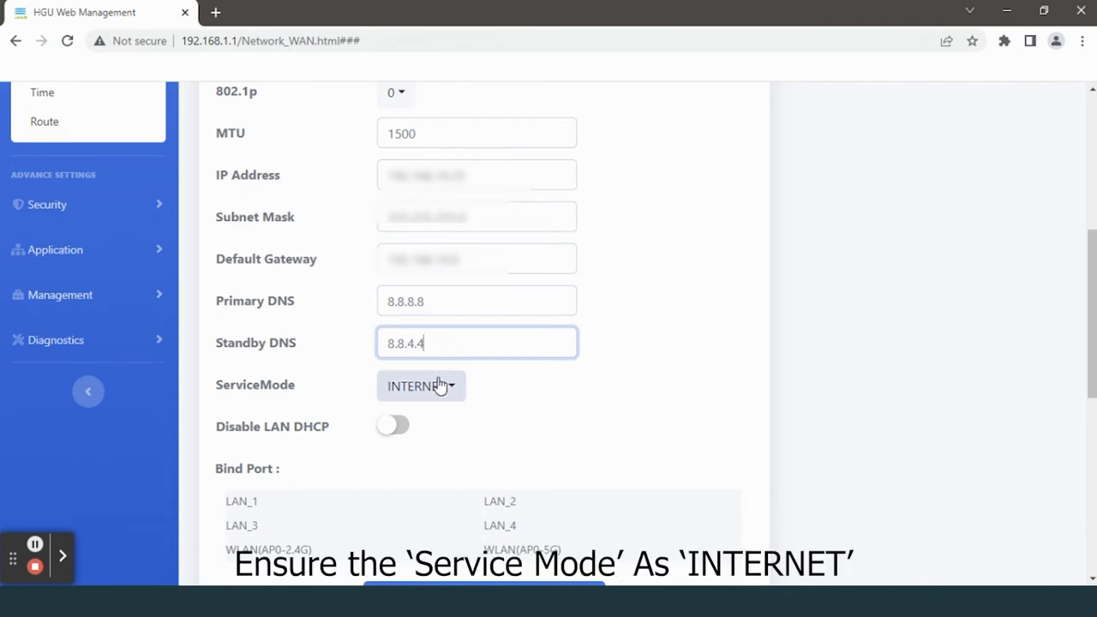
scroll(down, 3)
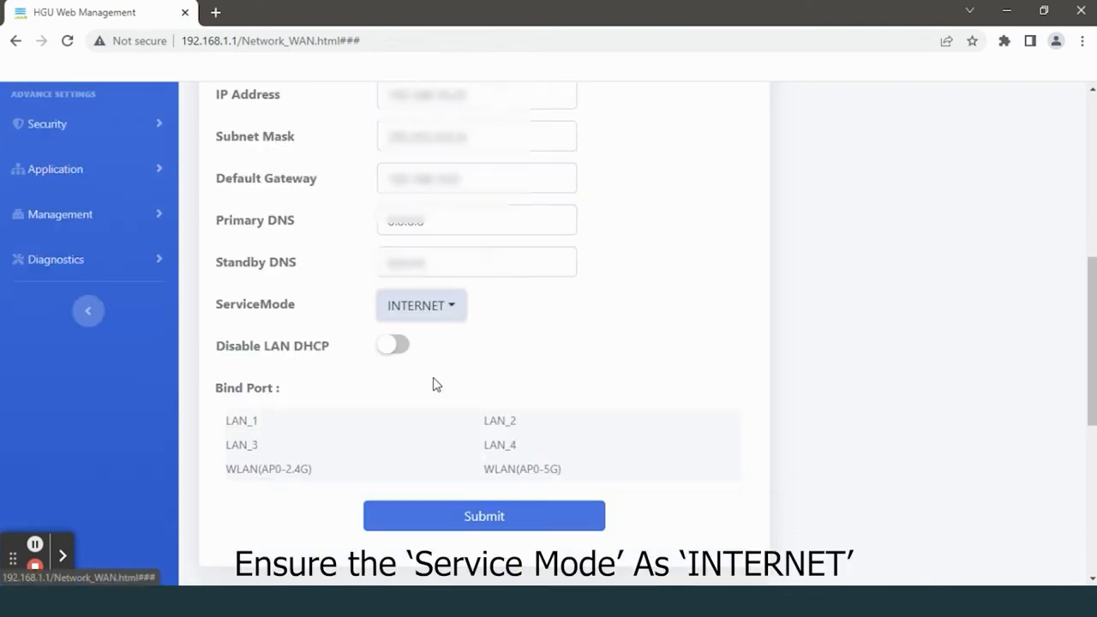
scroll(down, 3)
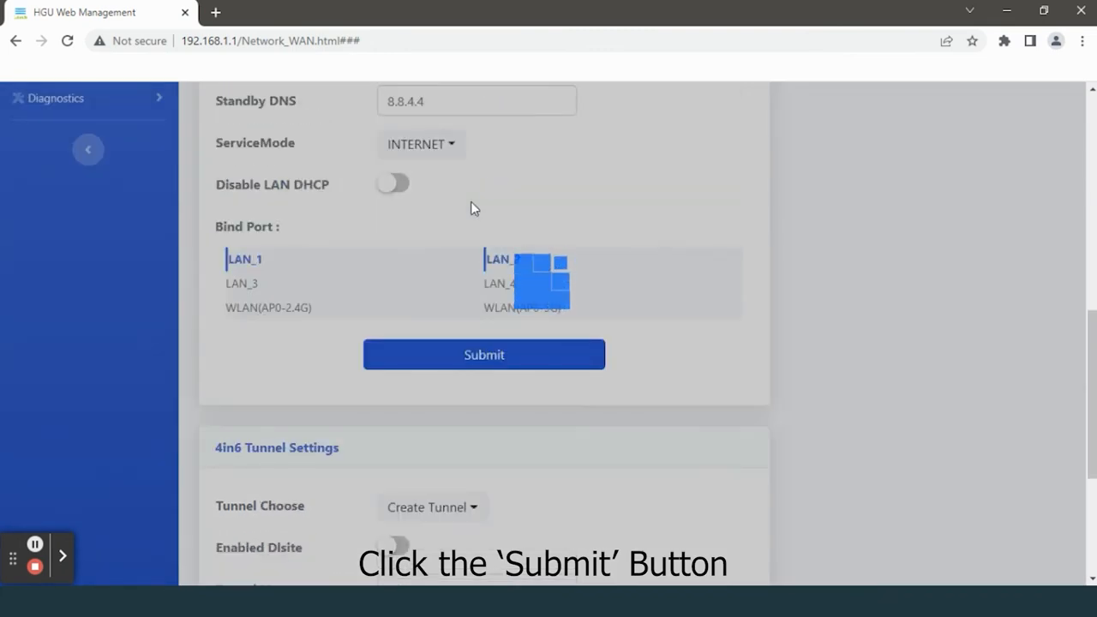
- Submit the WAN form, creating connection 3_INTERNET_R_VID_500
click(483, 354)
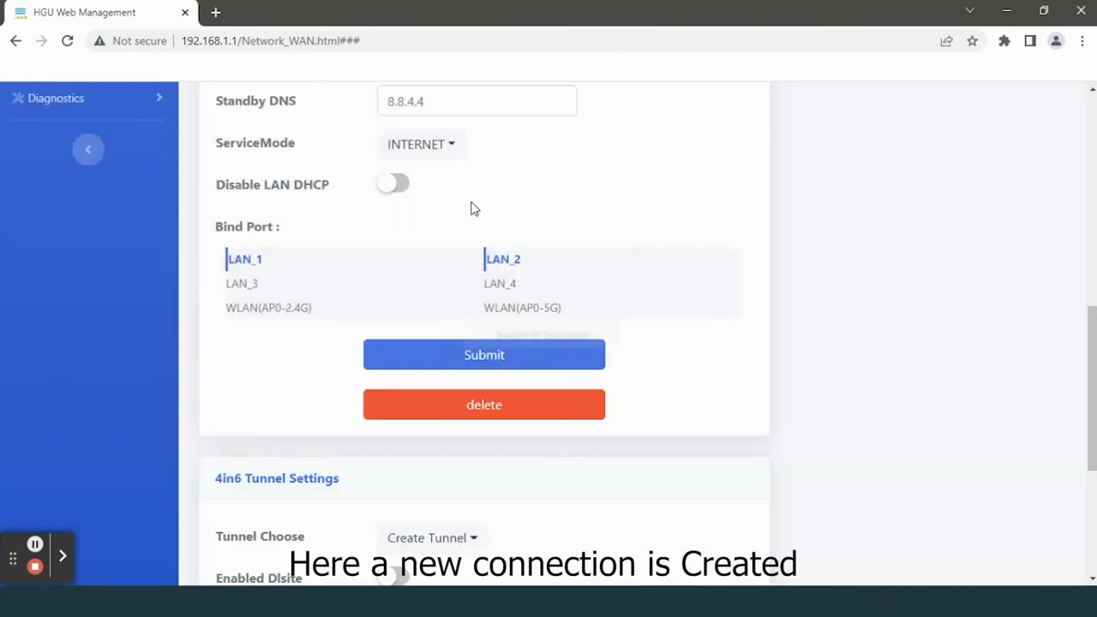
click(483, 354)
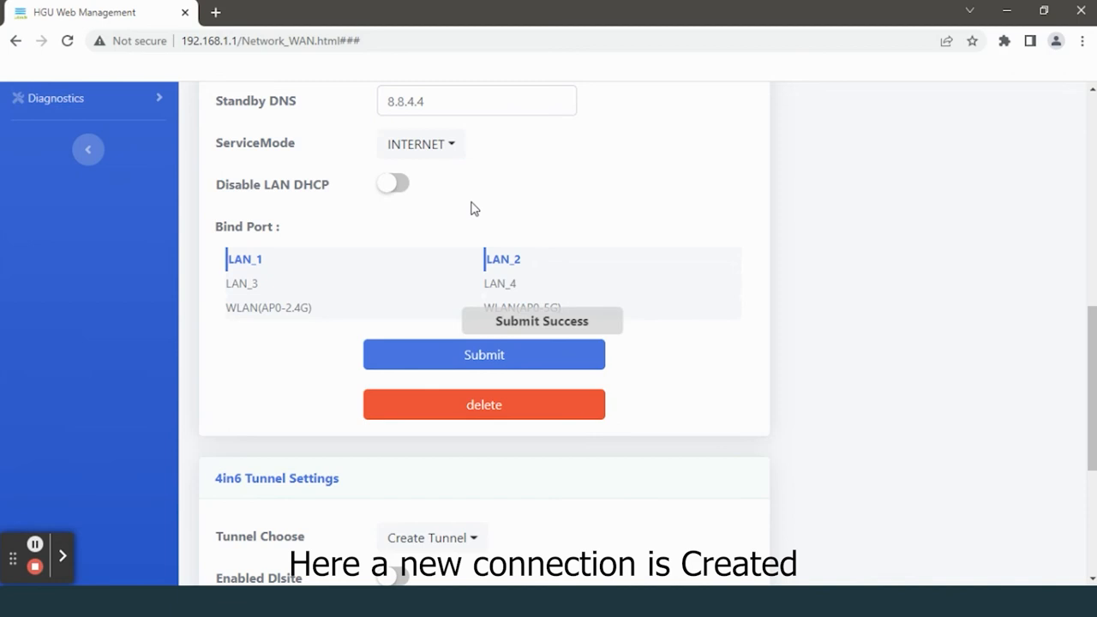
mouse_move(341, 265)
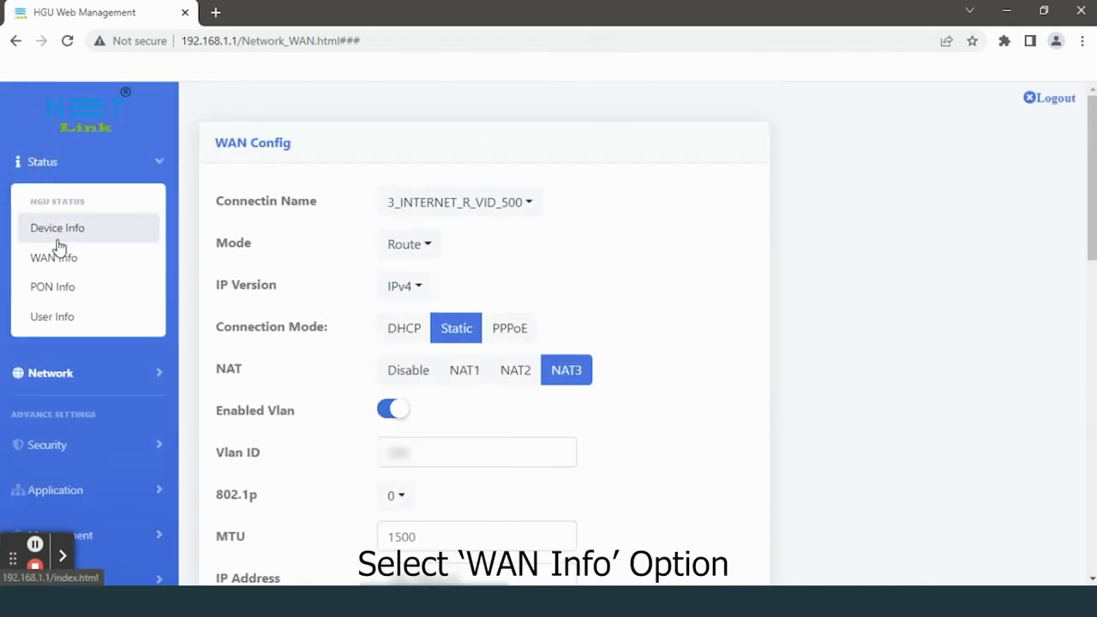
- Open Status > WAN Info and start a Speedtest by Ookla run
click(54, 257)
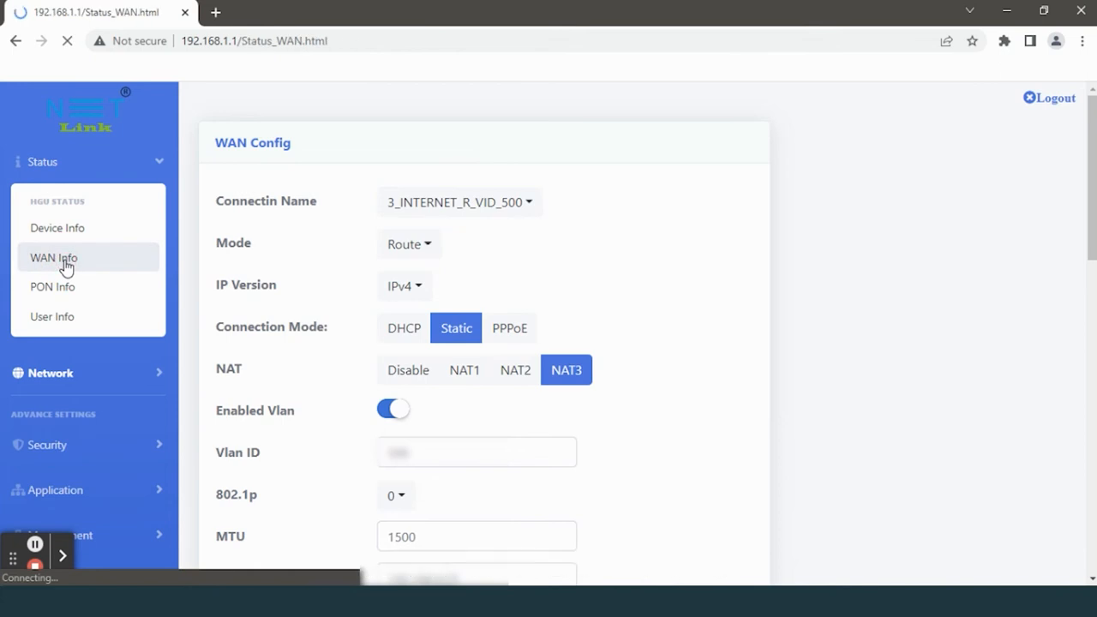
click(55, 257)
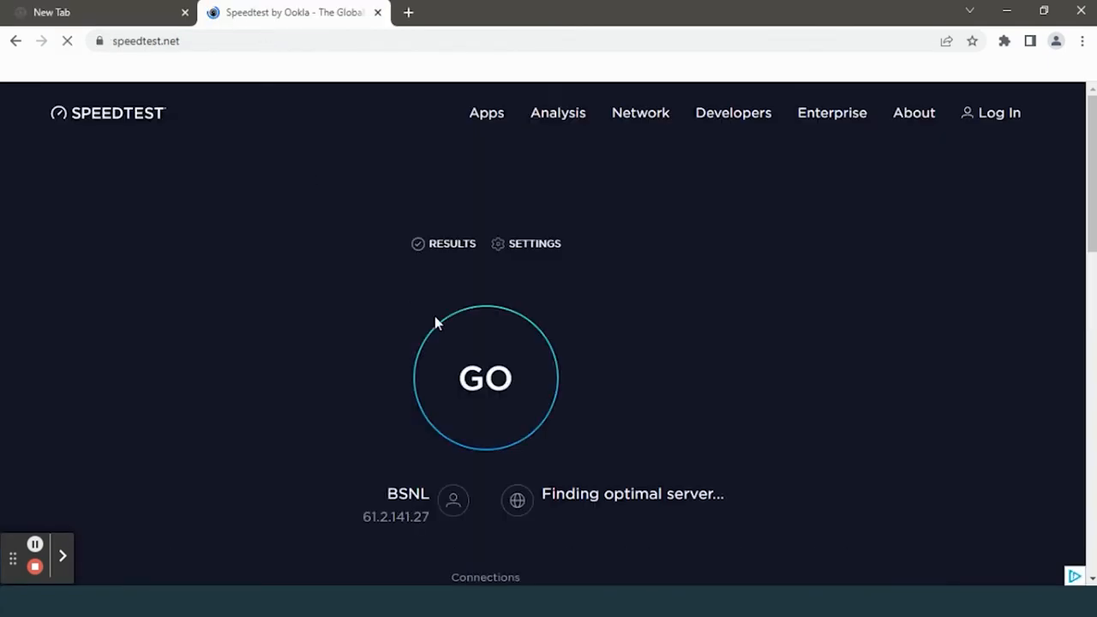
click(485, 378)
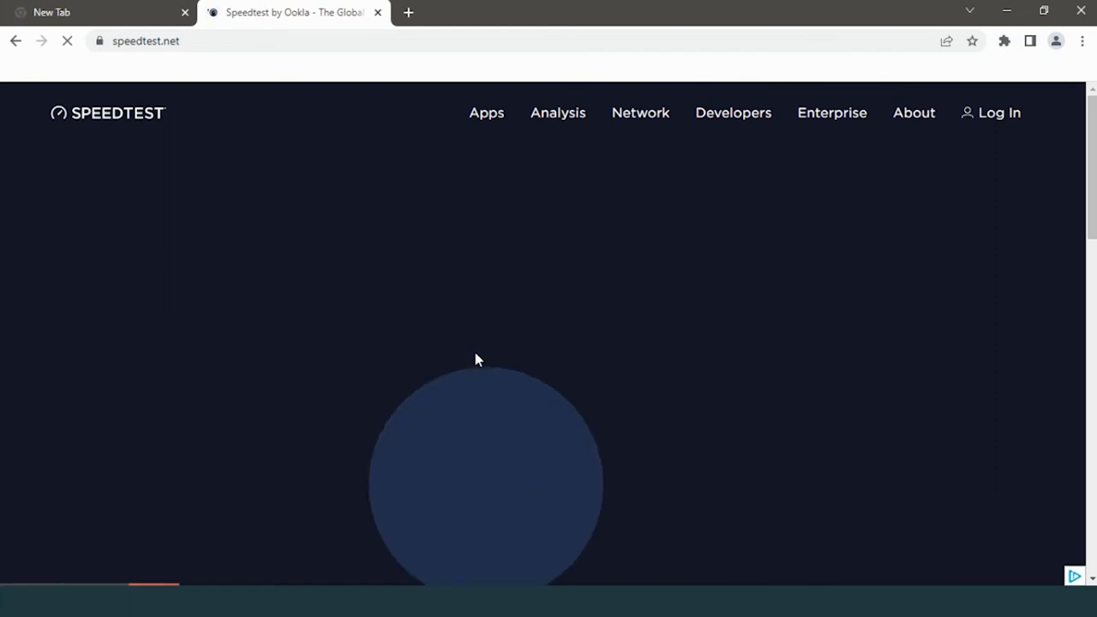